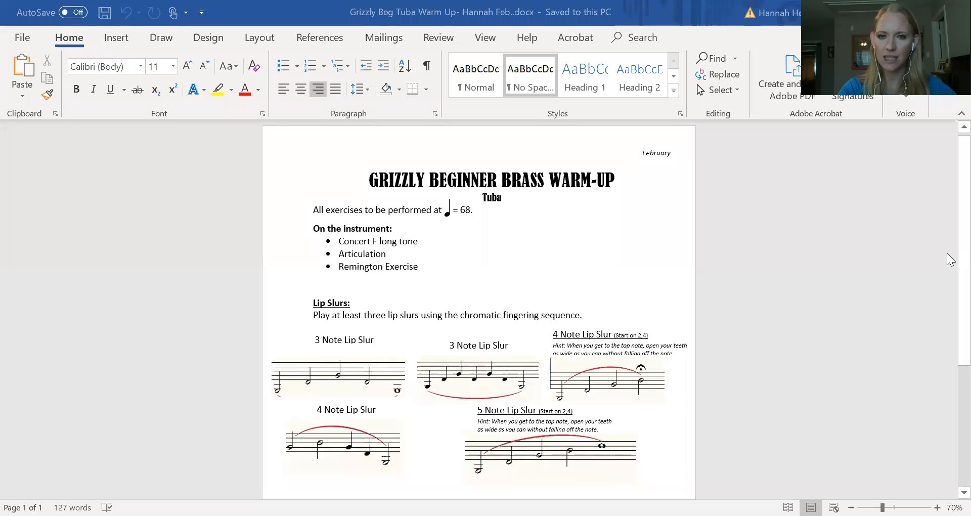
# Step: Scroll down to show the Lip Slurs exercises and the Flat/Sharp/Chromatic Scales schedule
pyautogui.scroll(-3)
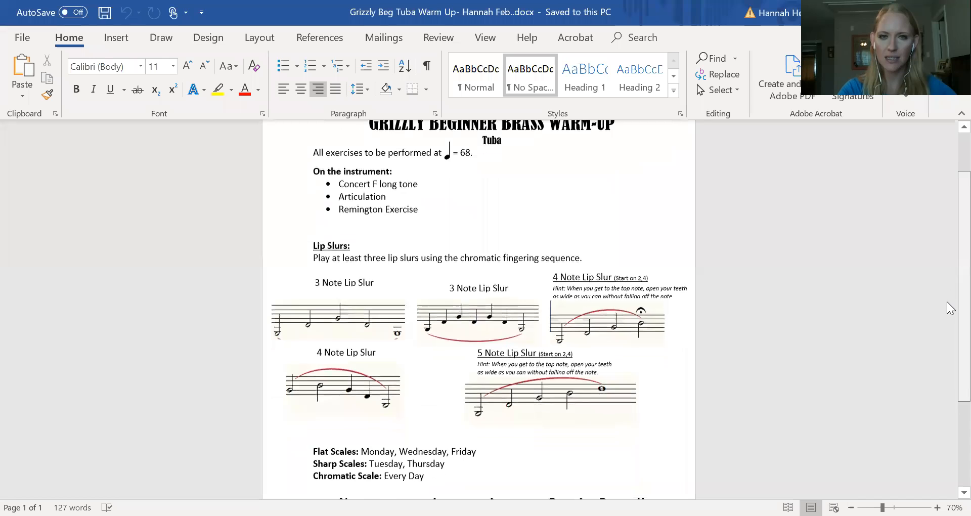
pyautogui.scroll(-3)
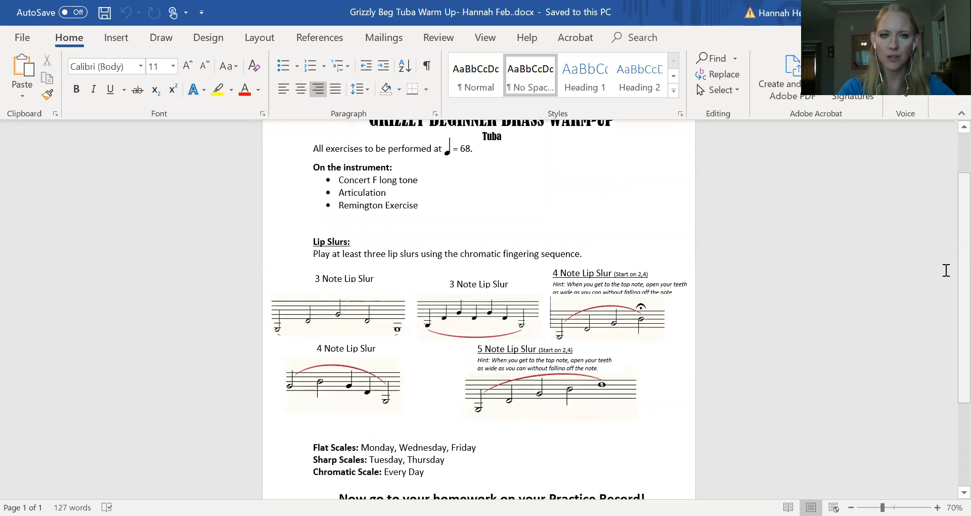
pyautogui.moveTo(646, 325)
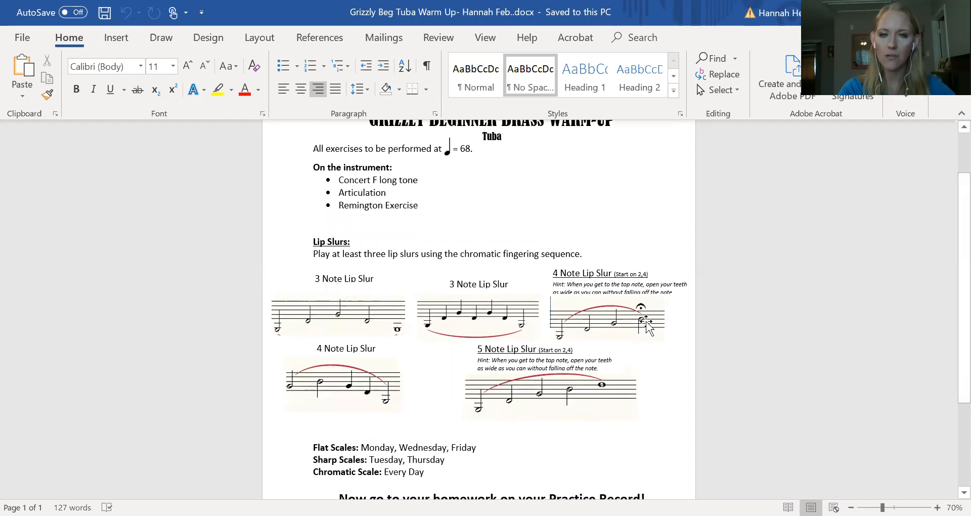
pyautogui.click(342, 381)
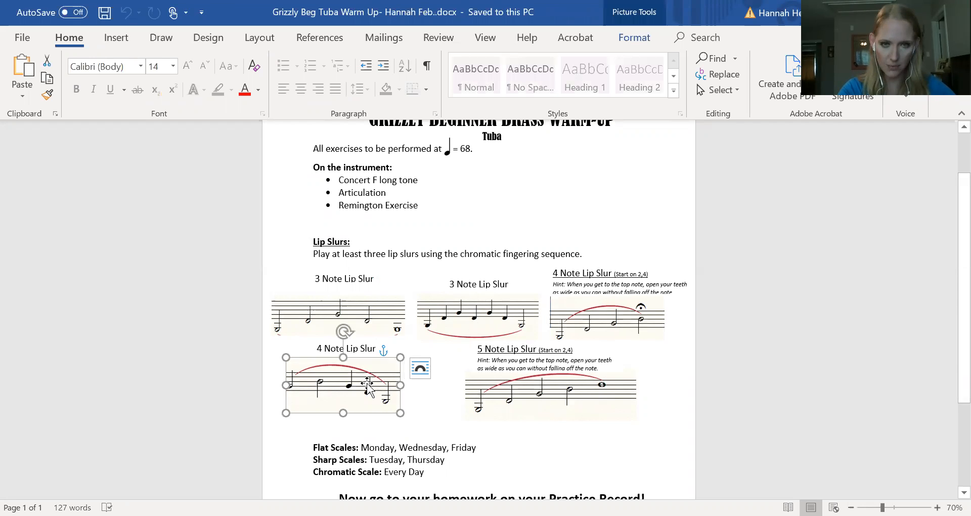
pyautogui.click(549, 394)
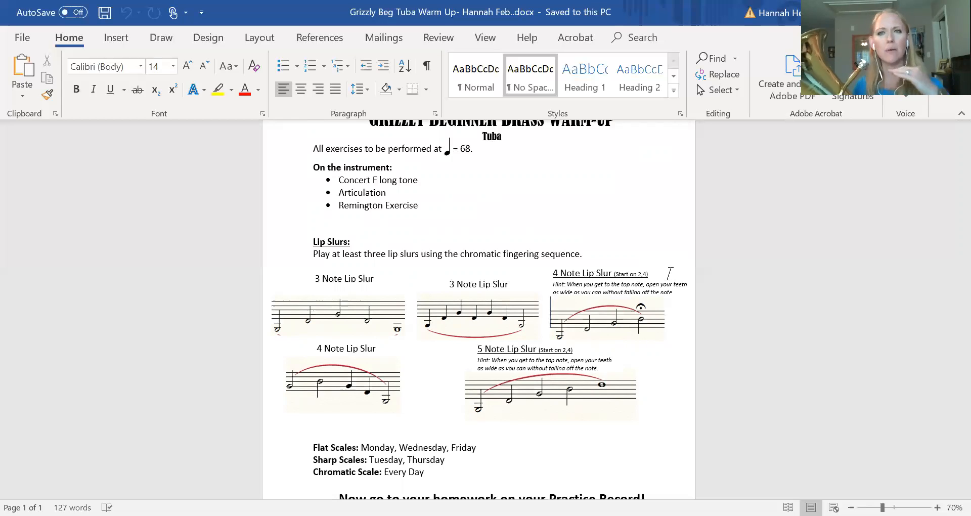
pyautogui.click(401, 278)
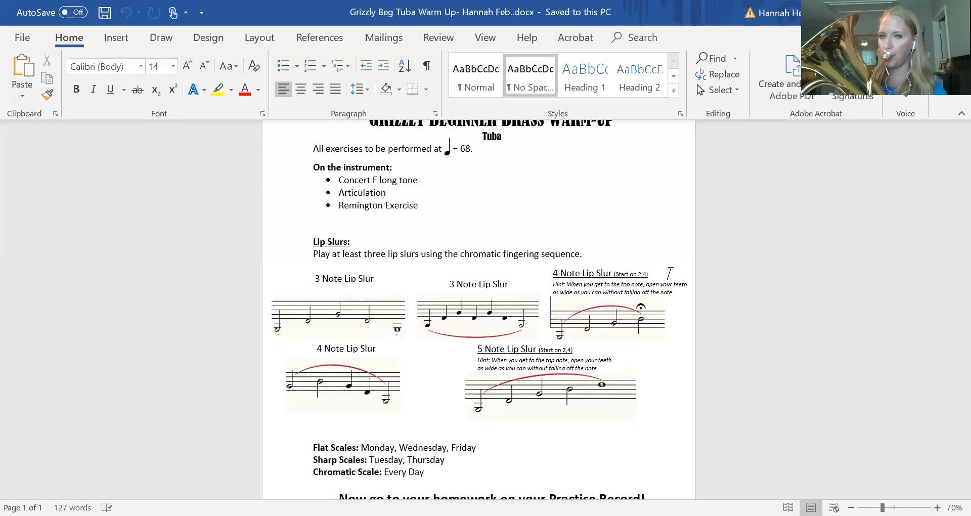
pyautogui.click(401, 278)
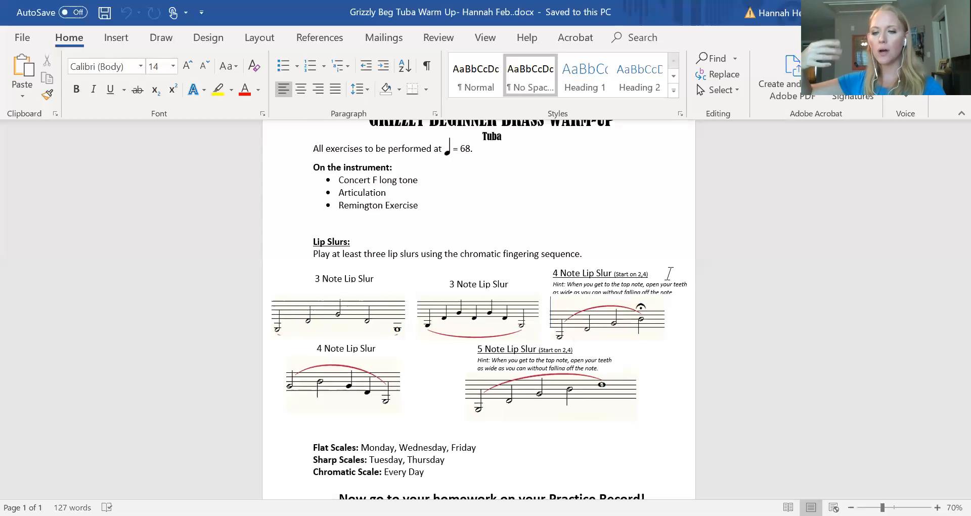
pyautogui.click(400, 278)
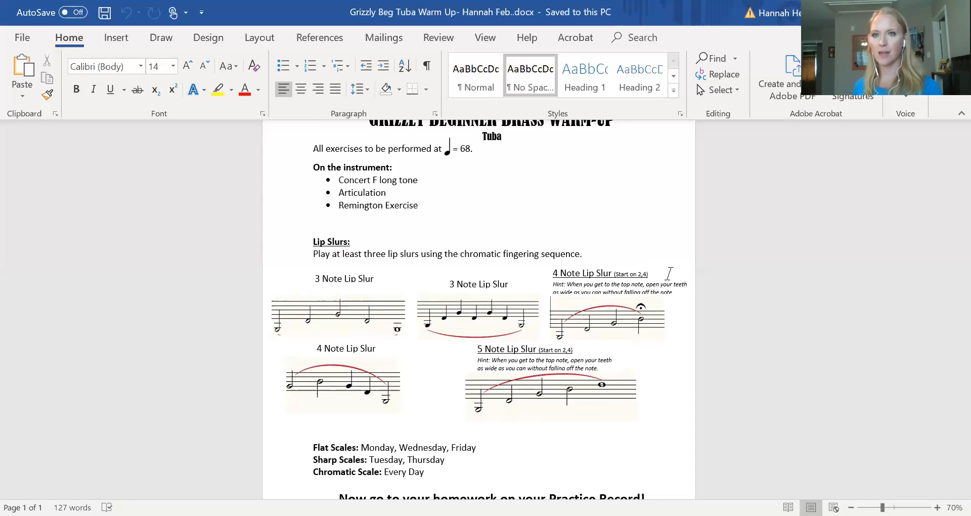
pyautogui.click(401, 278)
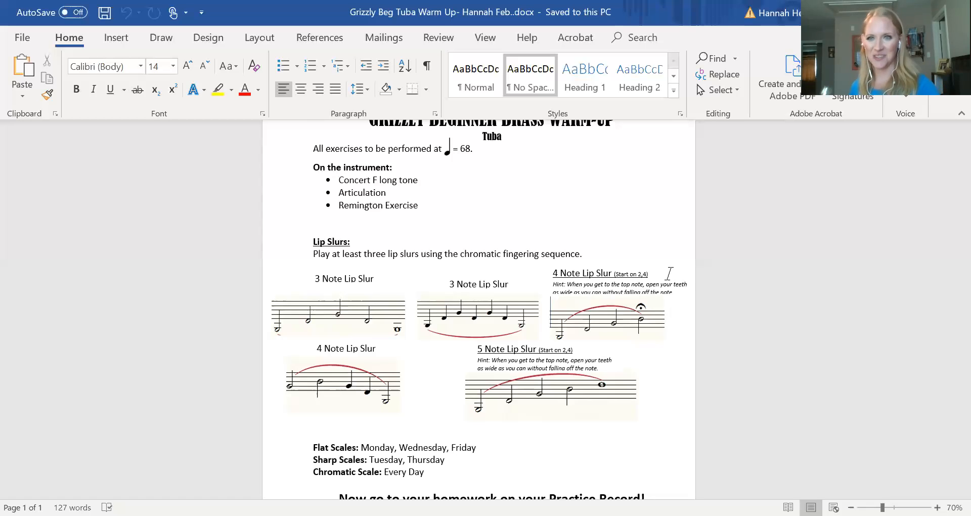
pyautogui.click(401, 278)
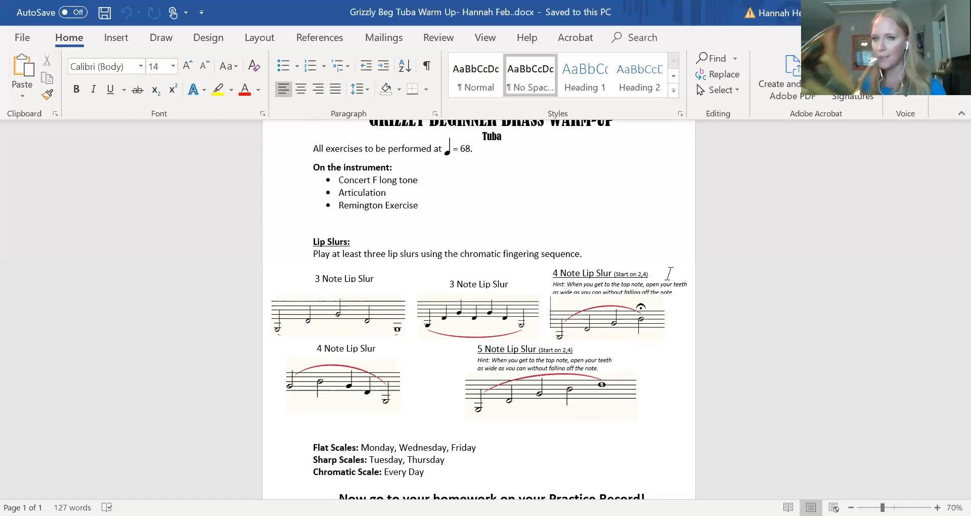
pyautogui.click(400, 278)
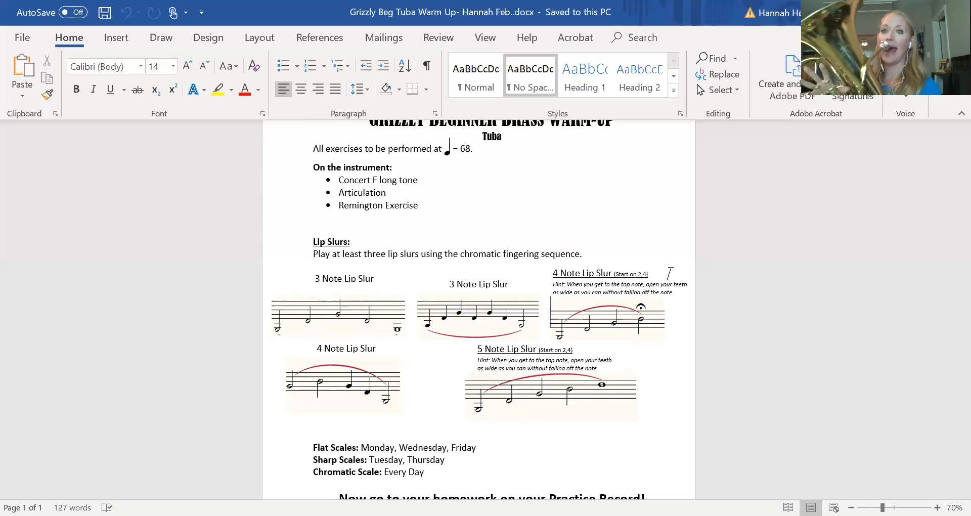
pyautogui.click(400, 278)
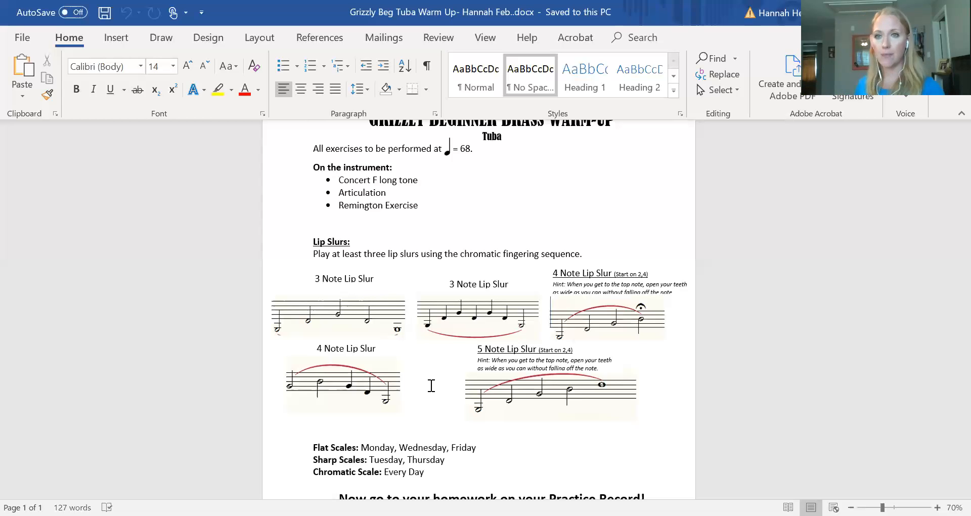
pyautogui.click(401, 278)
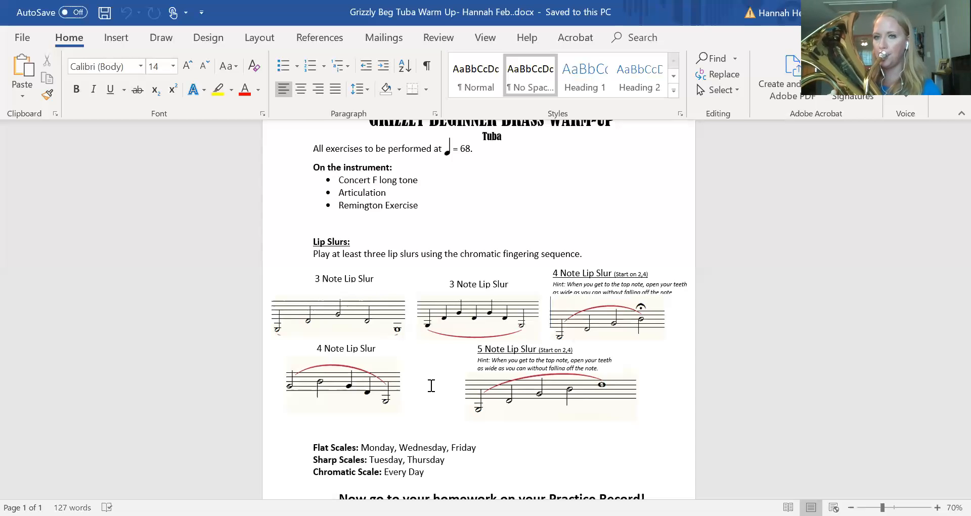
pyautogui.click(400, 278)
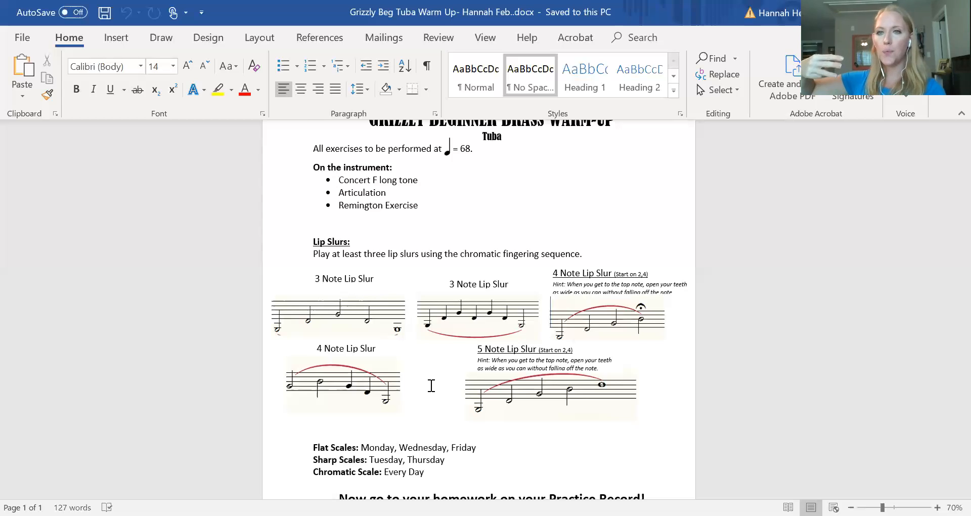
pyautogui.click(400, 278)
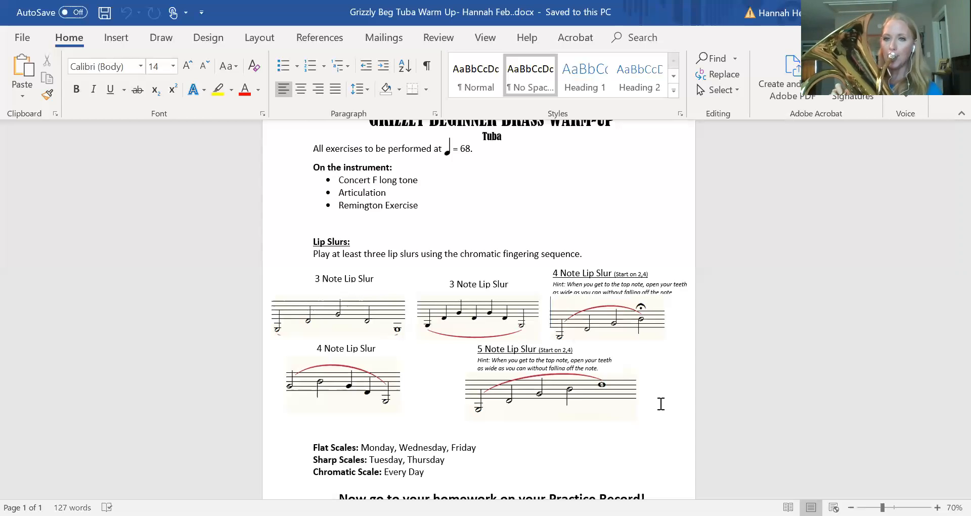
pyautogui.click(401, 278)
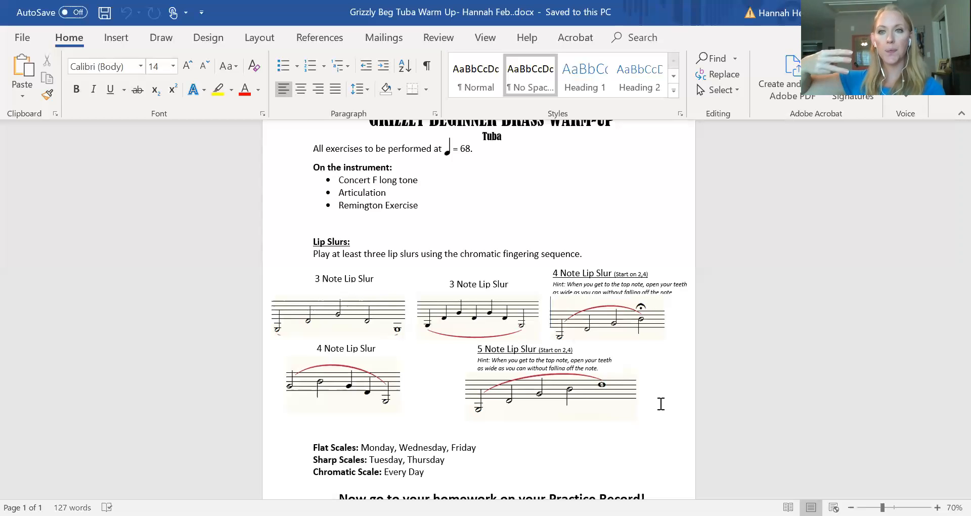
pyautogui.click(401, 278)
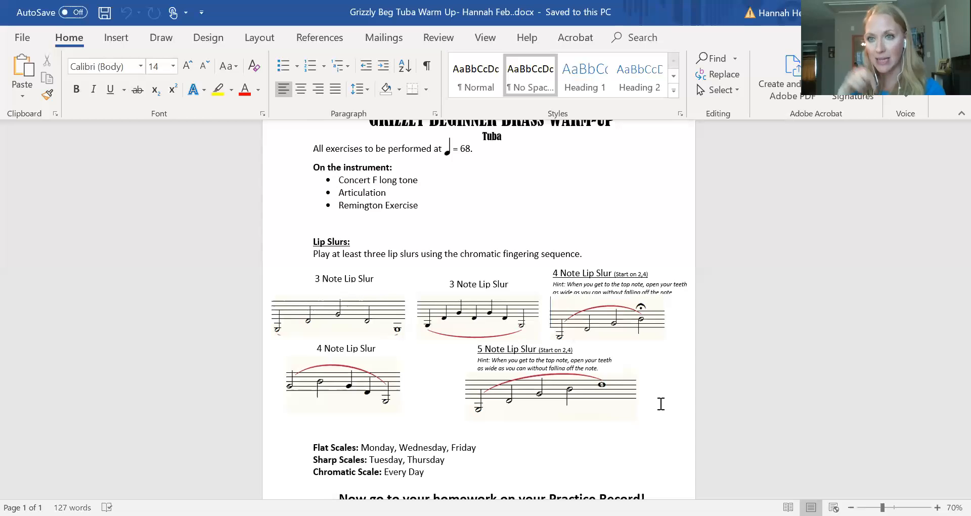
pyautogui.click(401, 278)
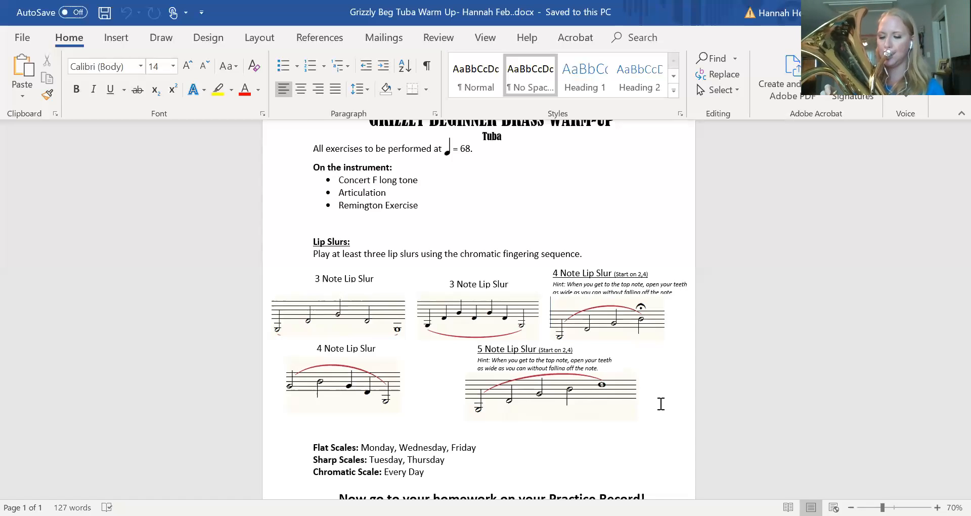
pyautogui.click(399, 278)
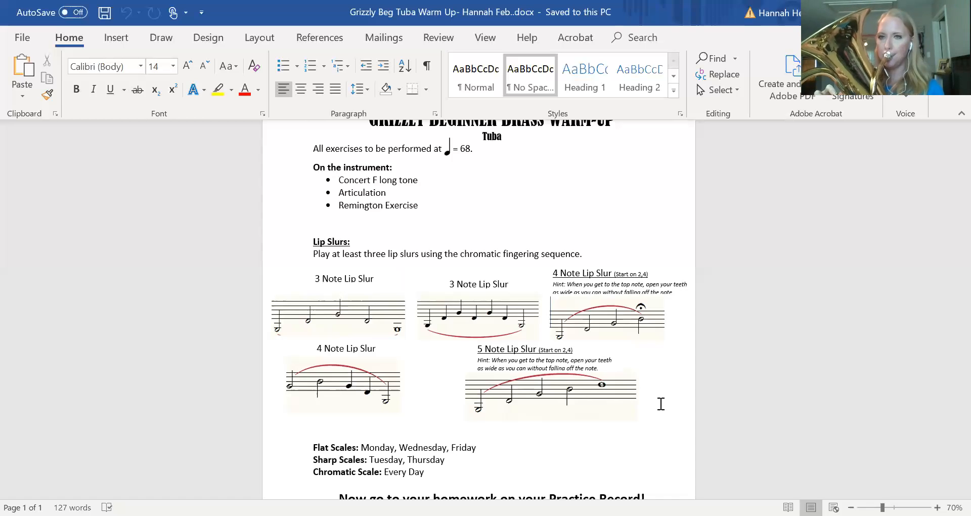
pyautogui.click(401, 279)
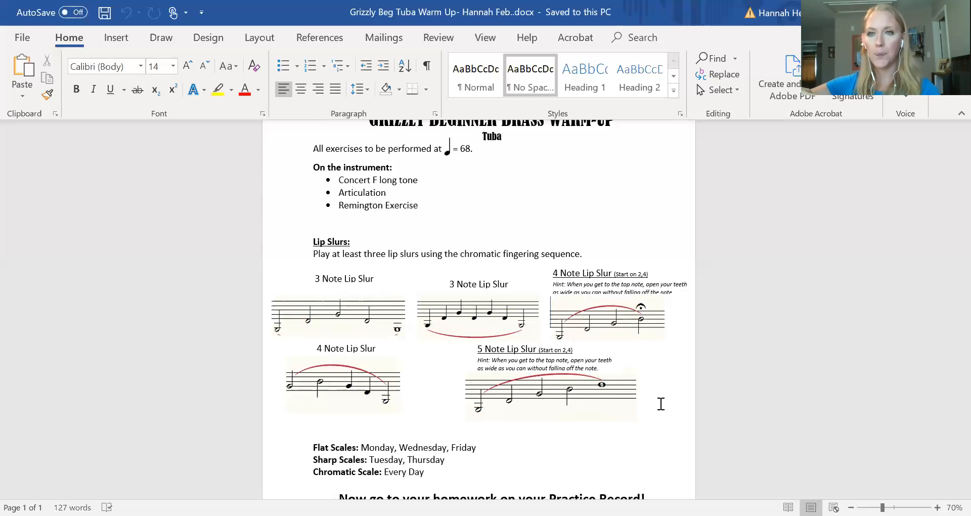
pyautogui.click(400, 278)
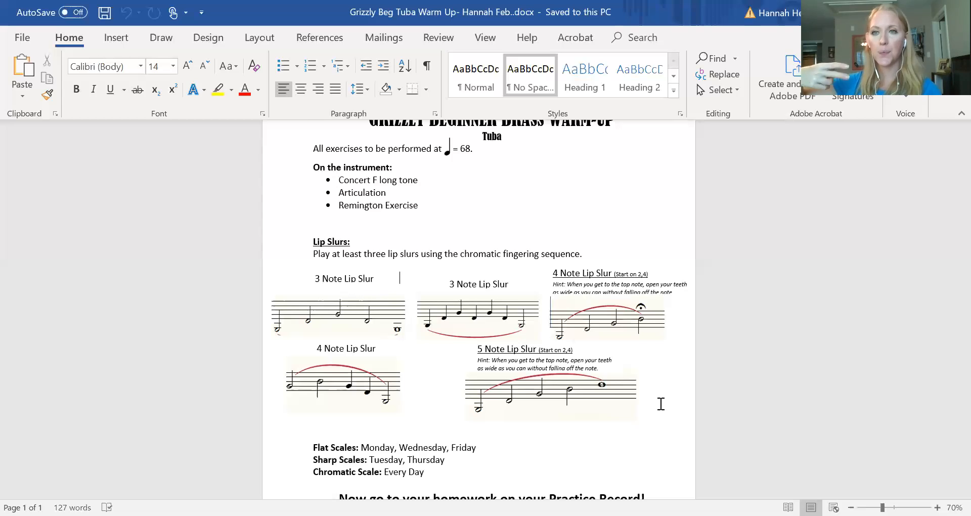